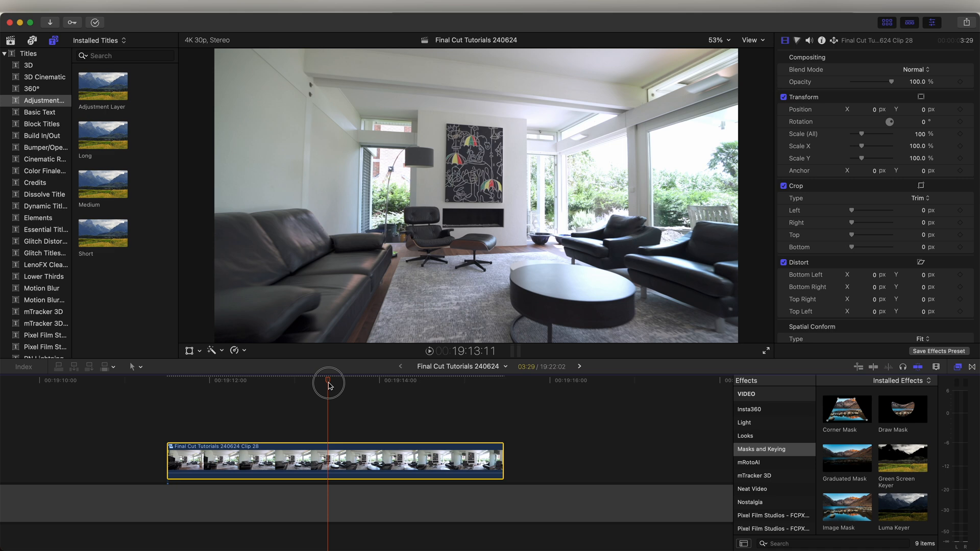
Scrub through the living-room clip to find the cut point before the camera moves
left_click_drag(327, 382, 377, 381)
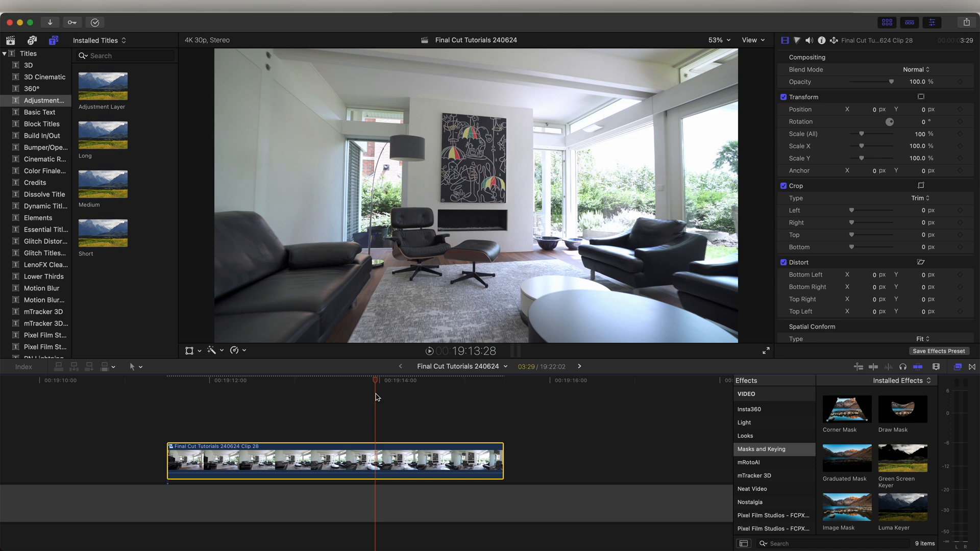
mouse_move(493, 467)
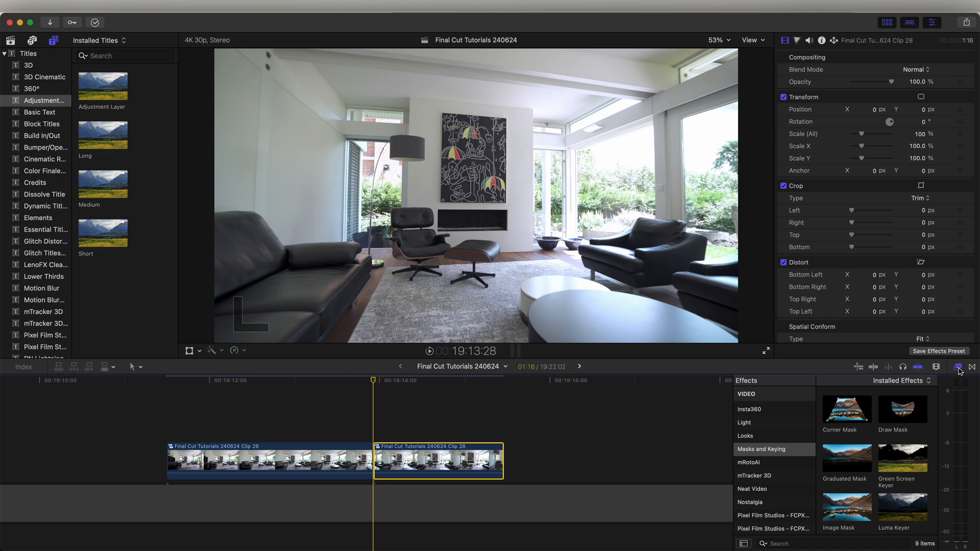
mouse_move(794, 455)
type("11")
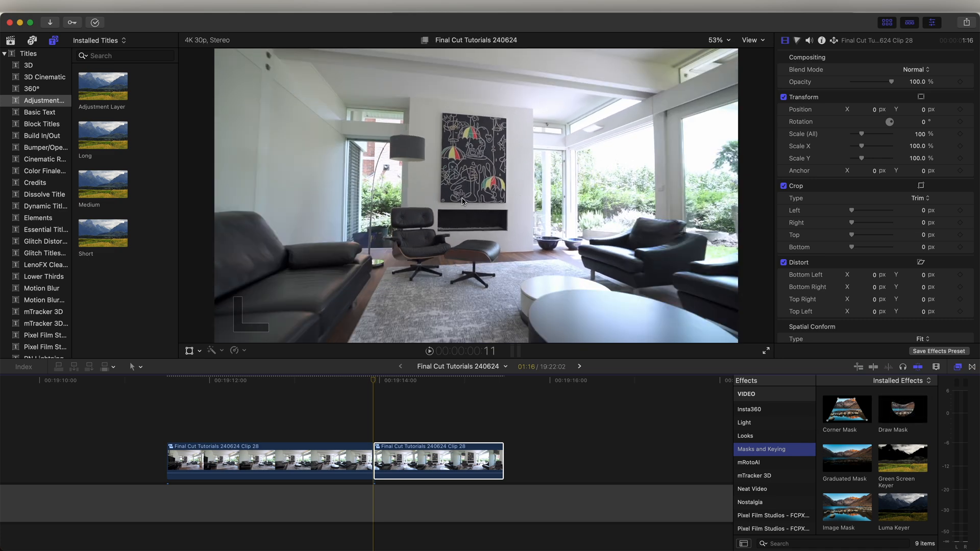
Apply mRotoAI to the second clip piece and track the painting as the masked object
left_click(749, 461)
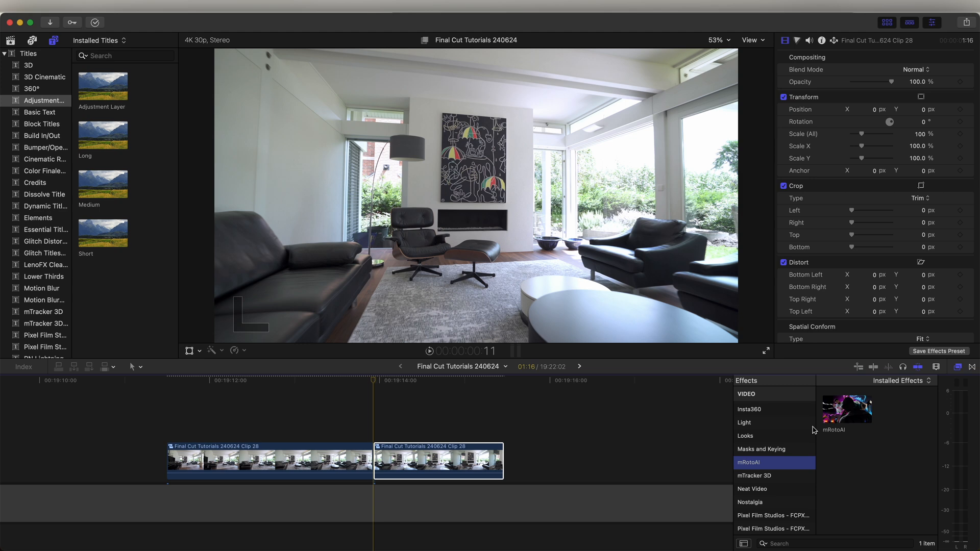
left_click_drag(847, 410, 486, 384)
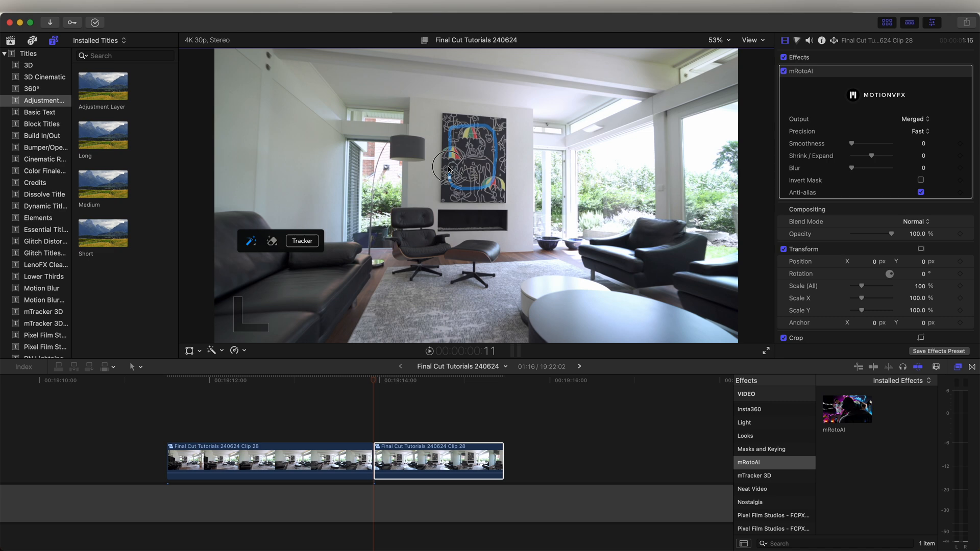
left_click(302, 241)
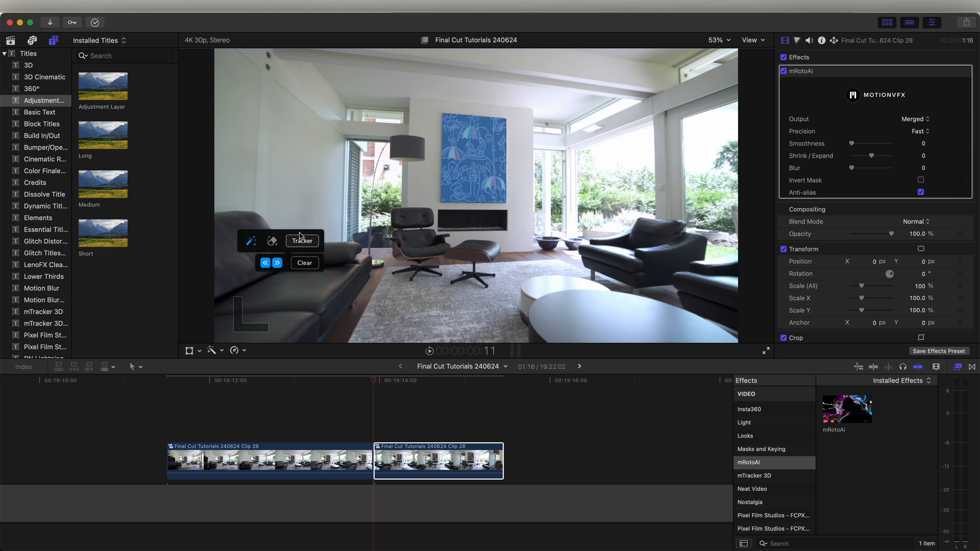
left_click(301, 240)
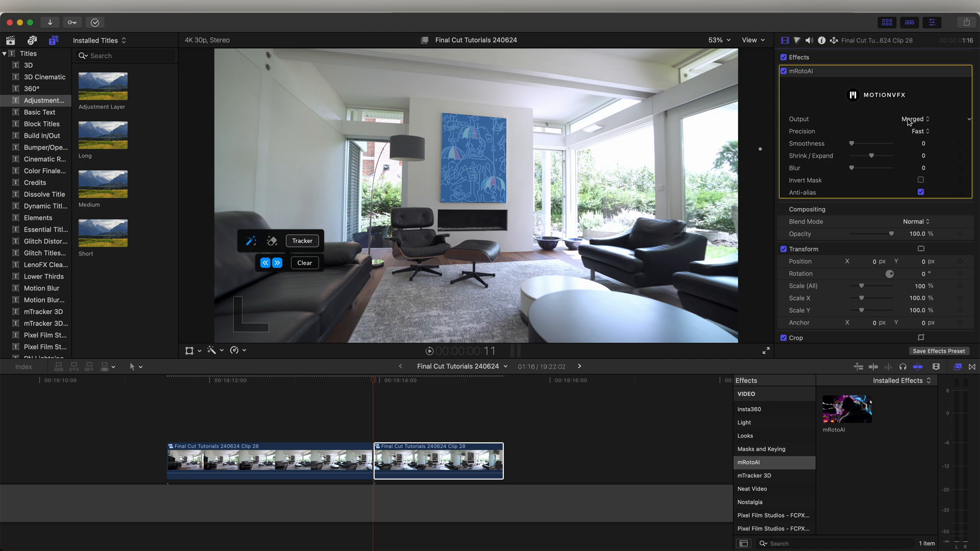
Set mRotoAI Output to Masked Video and blade the lower clip at the playhead
left_click(914, 118)
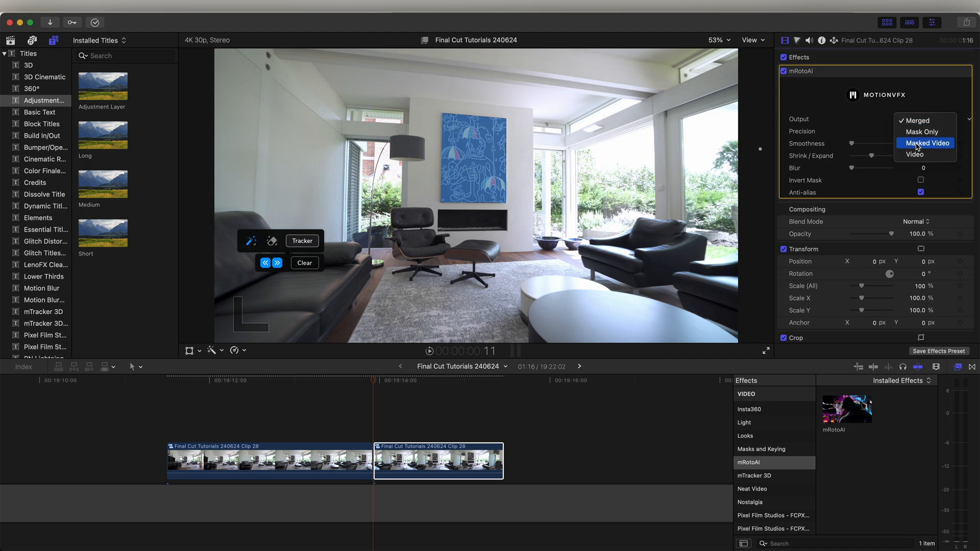
left_click(926, 142)
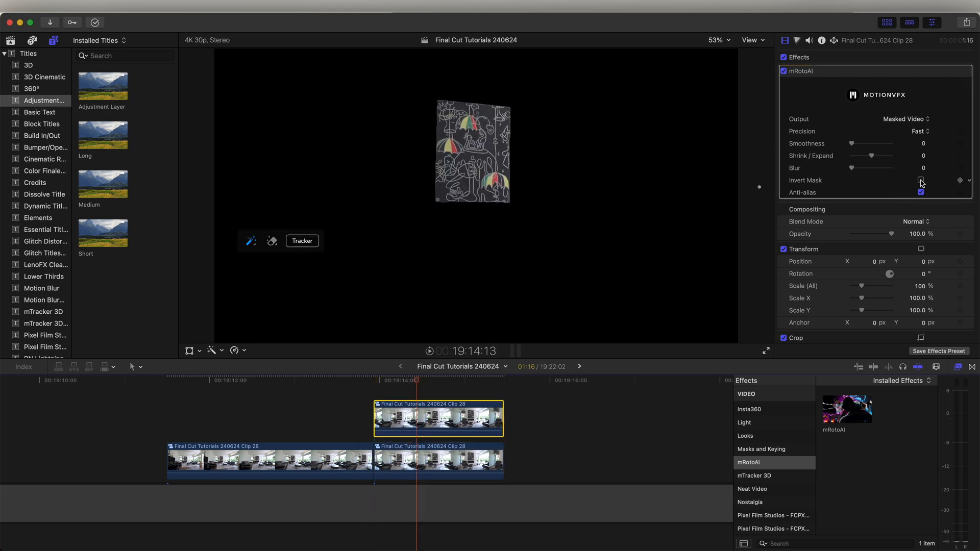
left_click(920, 181)
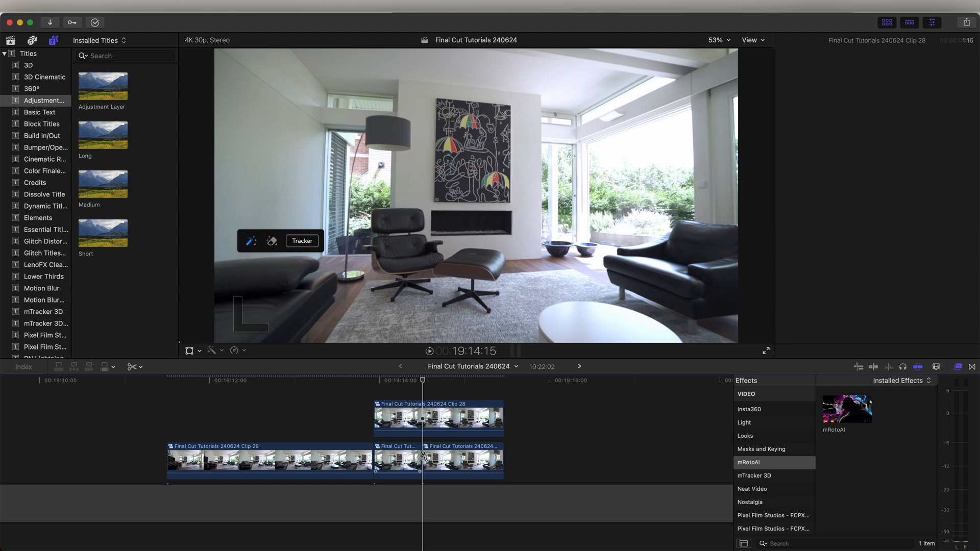
left_click(397, 462)
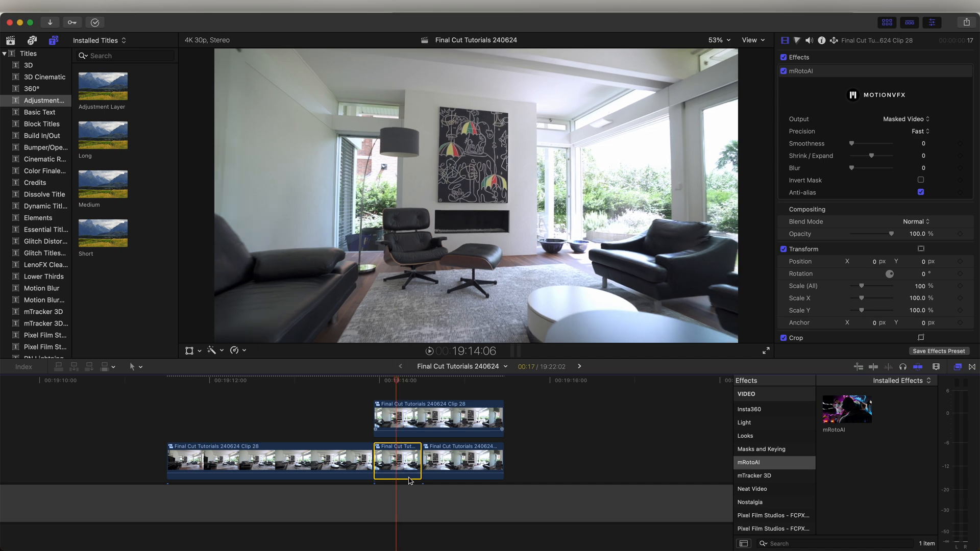
Add a Ken Burns crop sliding the masked painting upward out of frame, then select the last piece
left_click(190, 350)
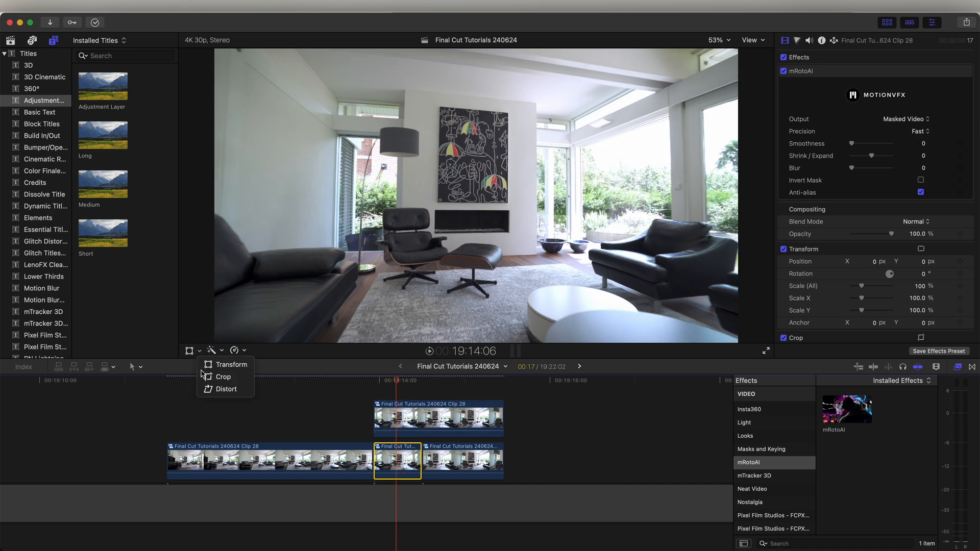
mouse_move(224, 377)
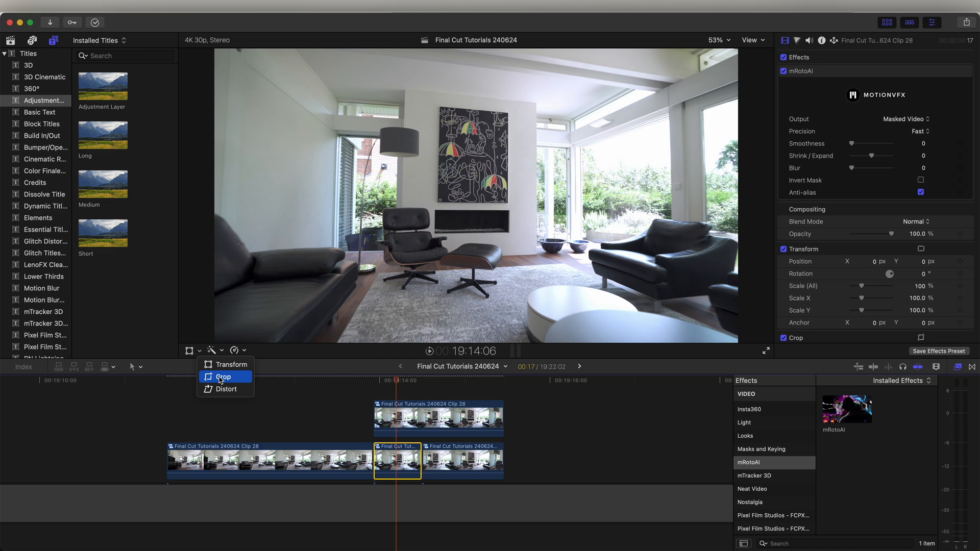
left_click(224, 377)
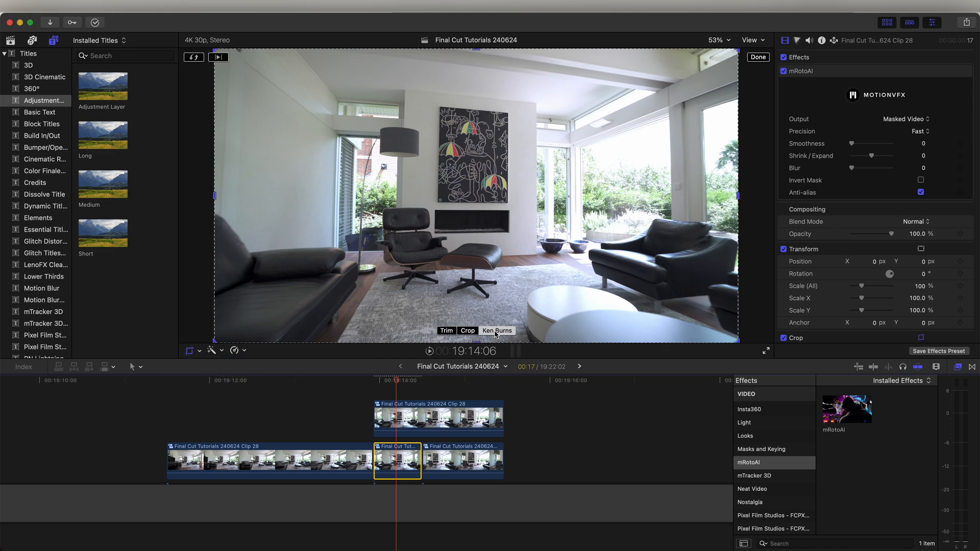
left_click(467, 331)
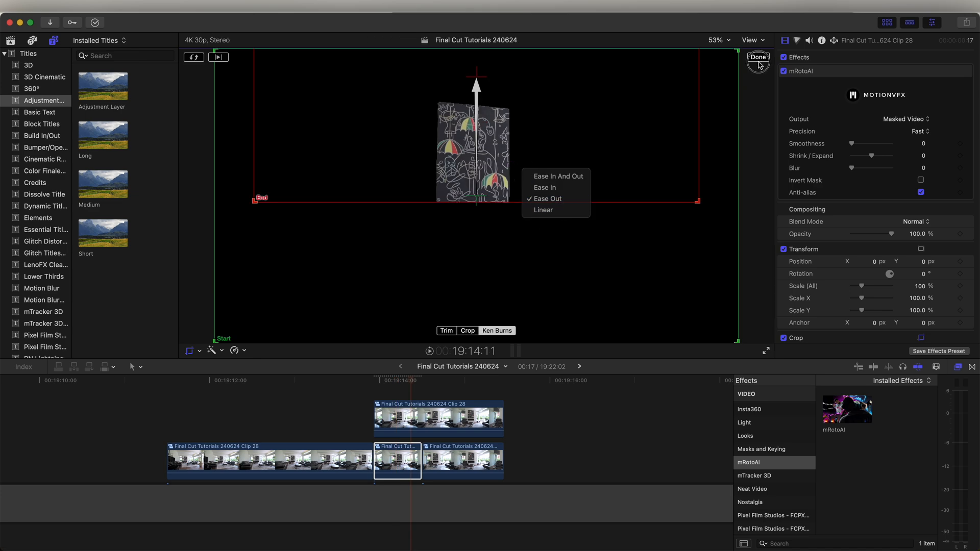
left_click(757, 60)
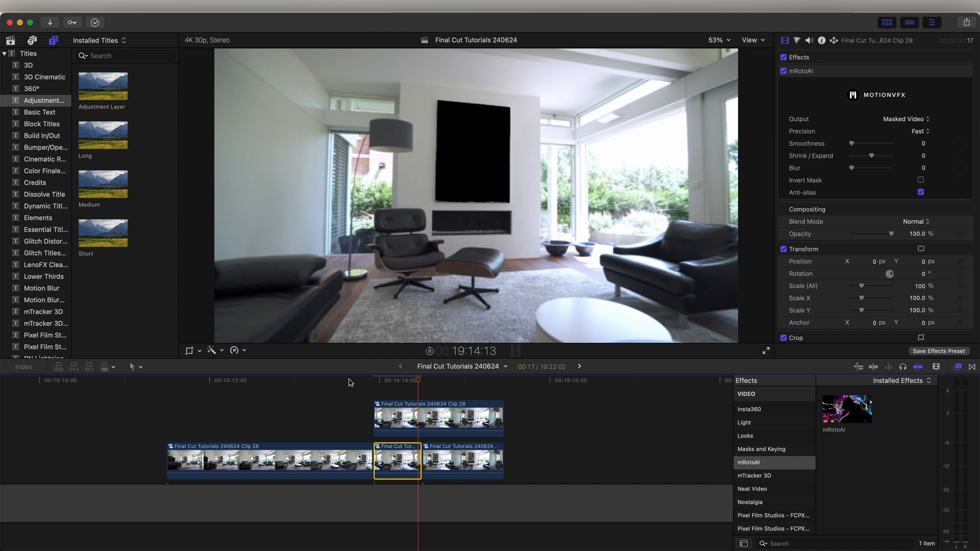
left_click(919, 180)
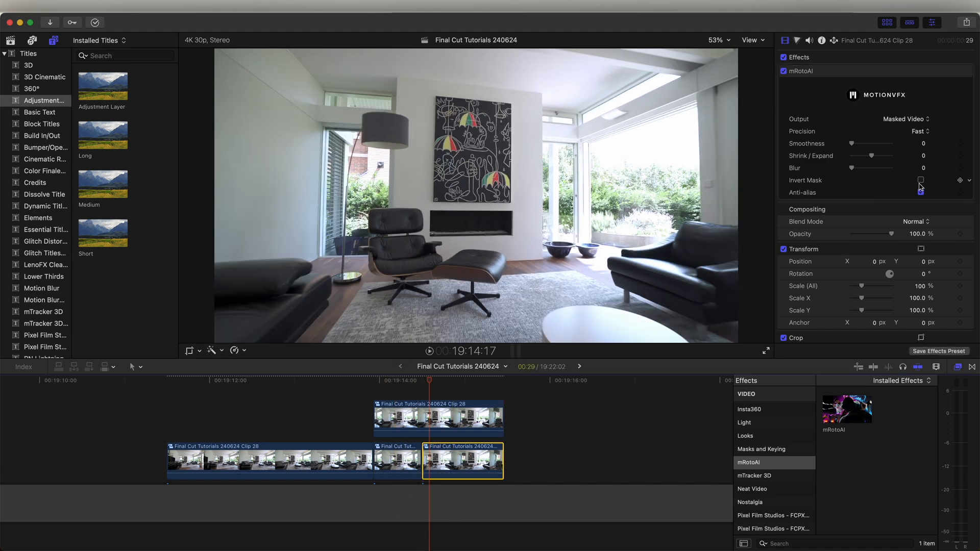
Invert the mask on the last piece and shrink the Ken Burns end frame onto the wall hole
left_click(921, 180)
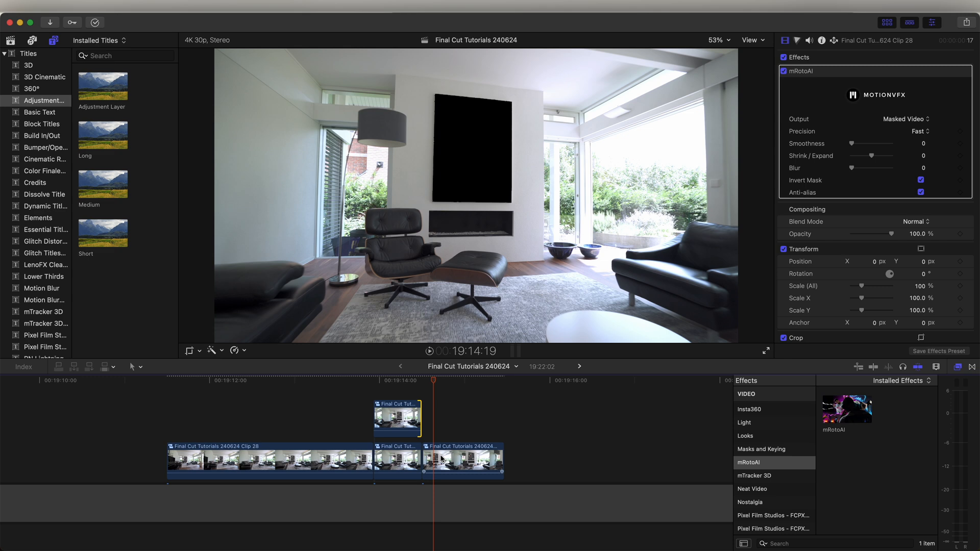
left_click(462, 462)
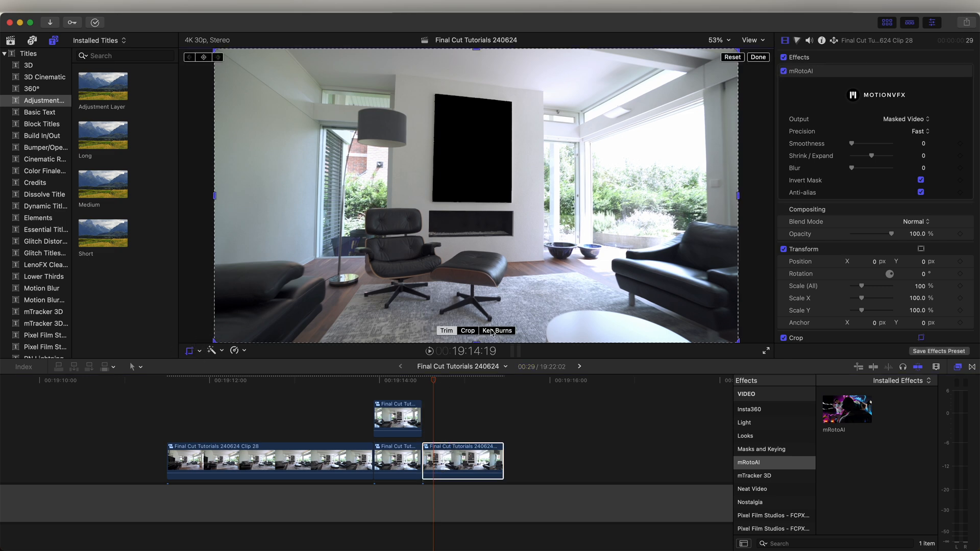
left_click(466, 330)
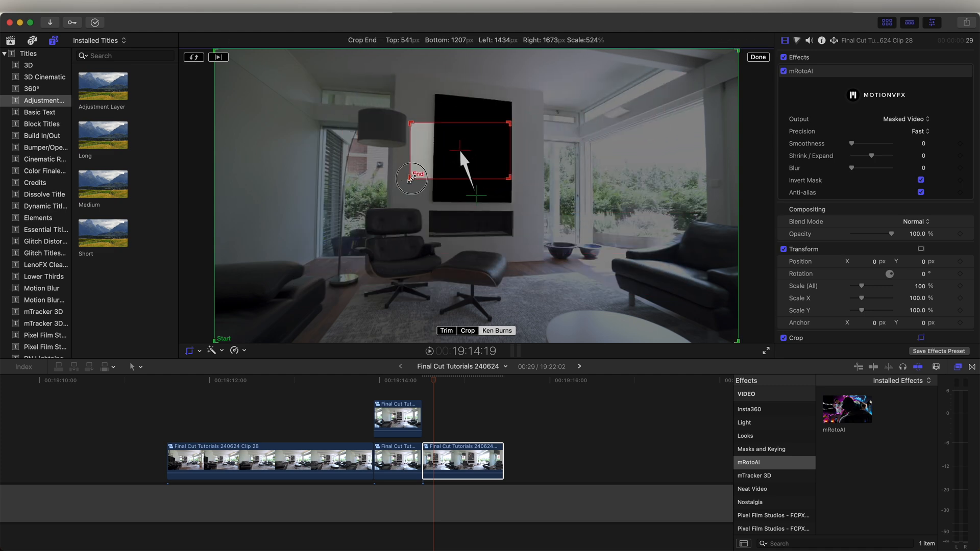
left_click_drag(411, 177, 488, 162)
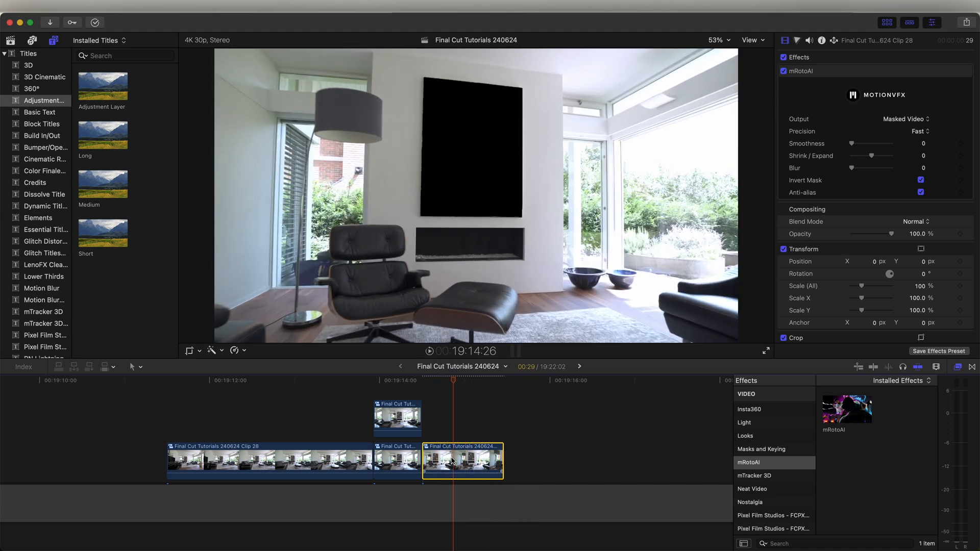
Create a compound clip from the masked last clip piece
right_click(463, 460)
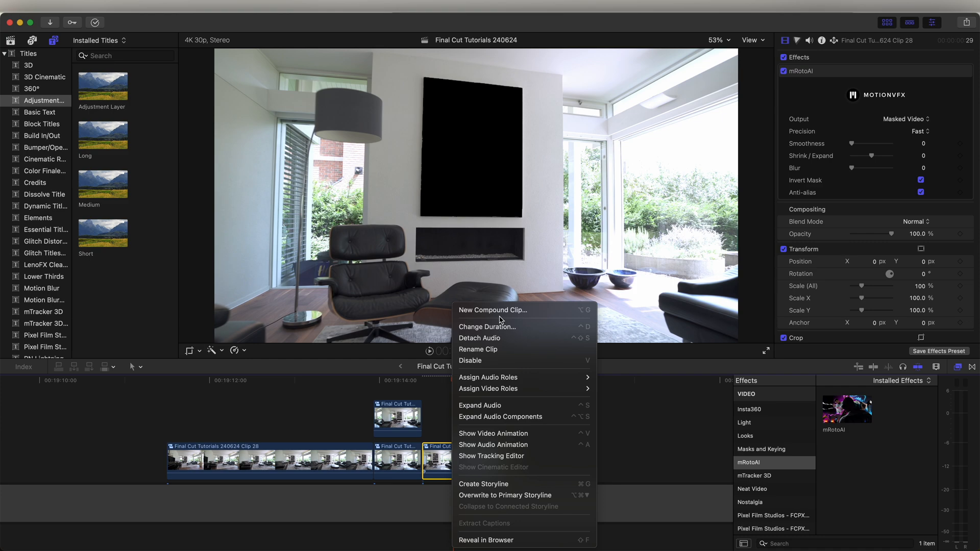
left_click(492, 310)
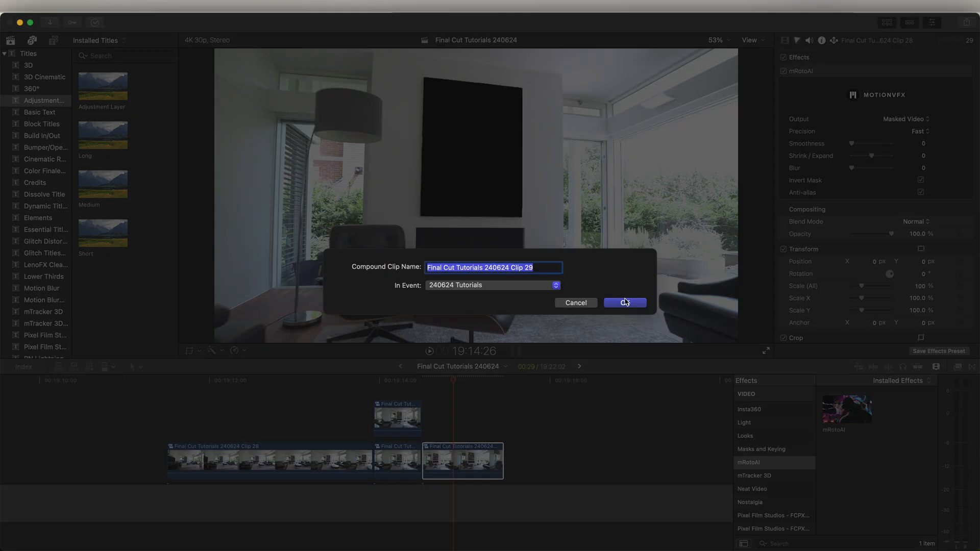
left_click(625, 303)
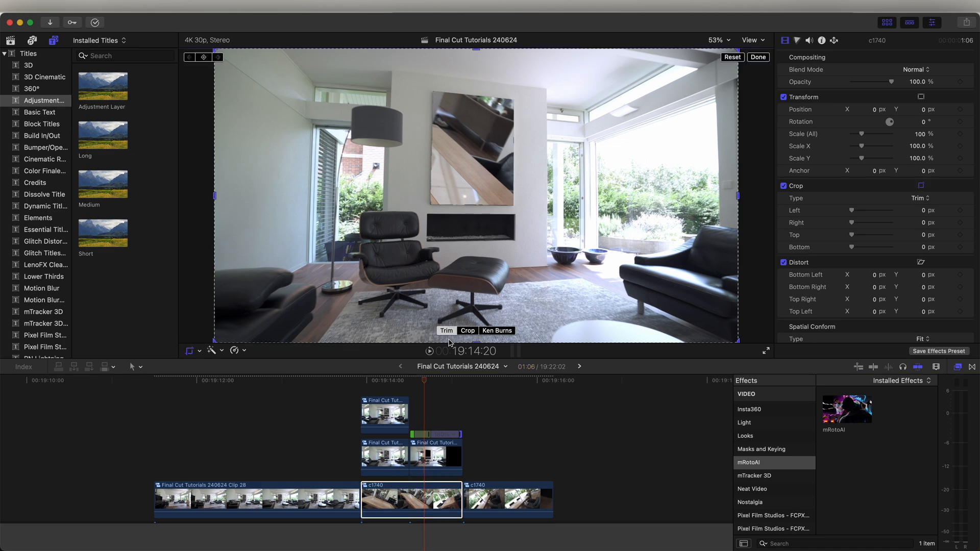
Set viewer zoom to 25% and adjust the Ken Burns end framing on the table clip
left_click(718, 39)
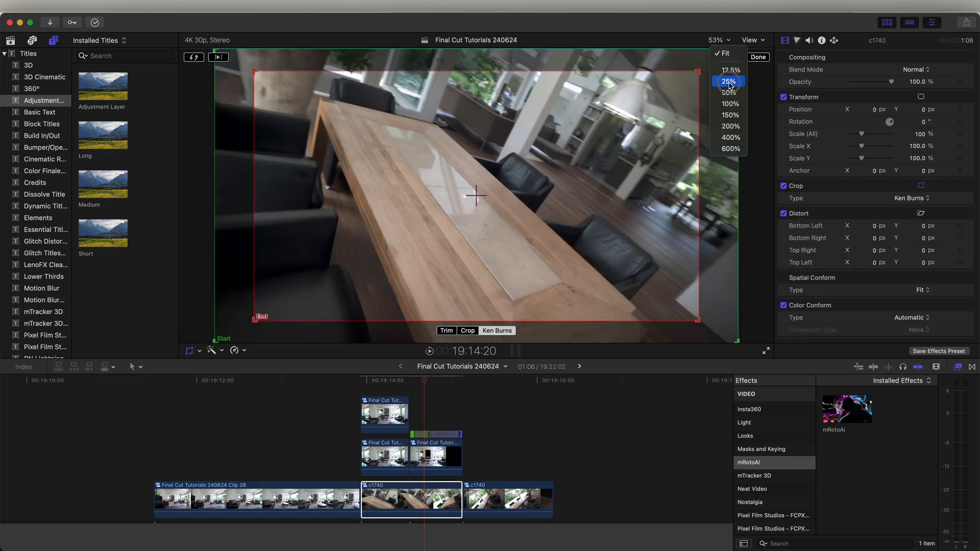
left_click(728, 81)
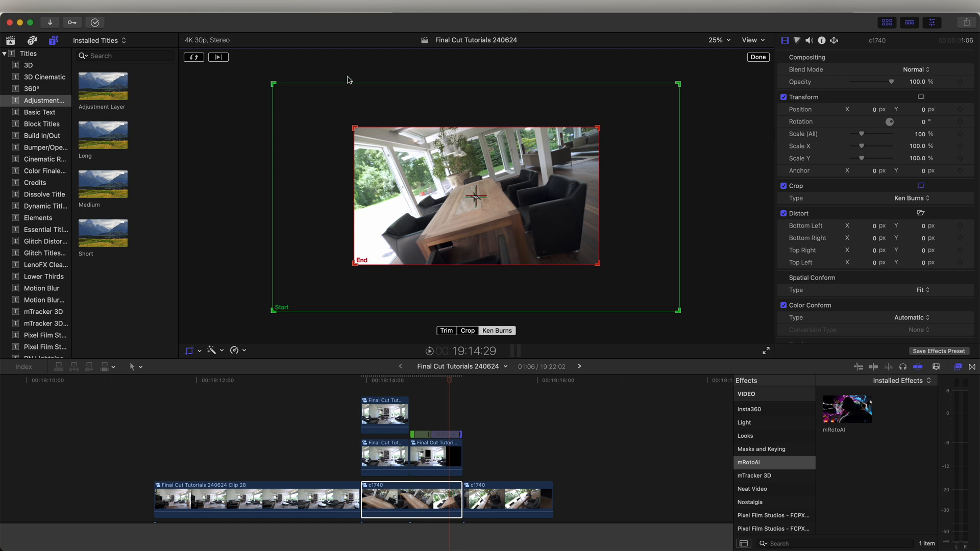
mouse_move(397, 227)
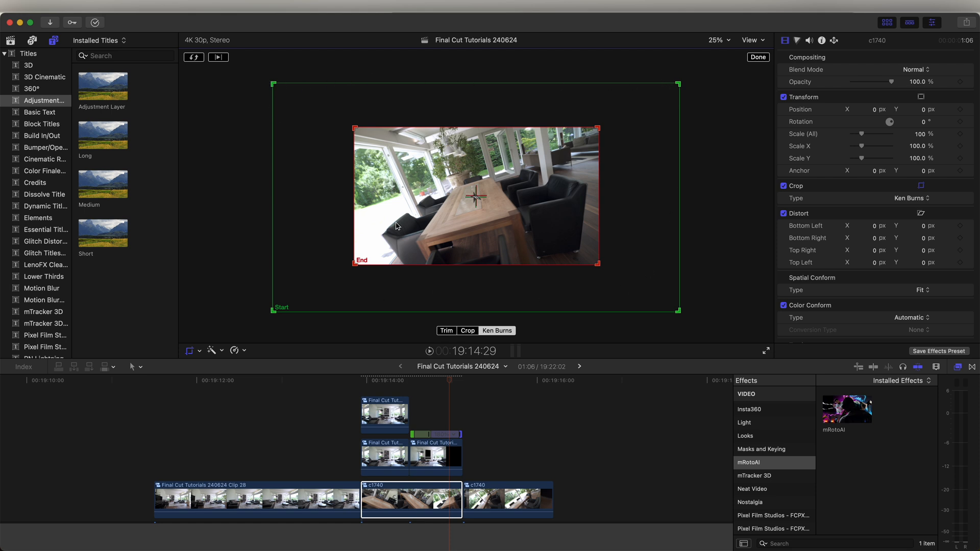
mouse_move(357, 235)
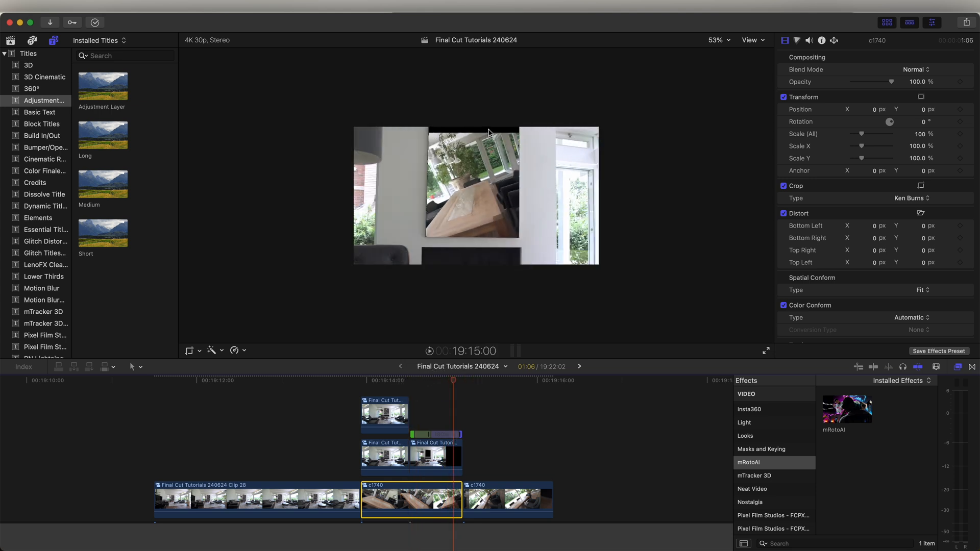
mouse_move(191, 350)
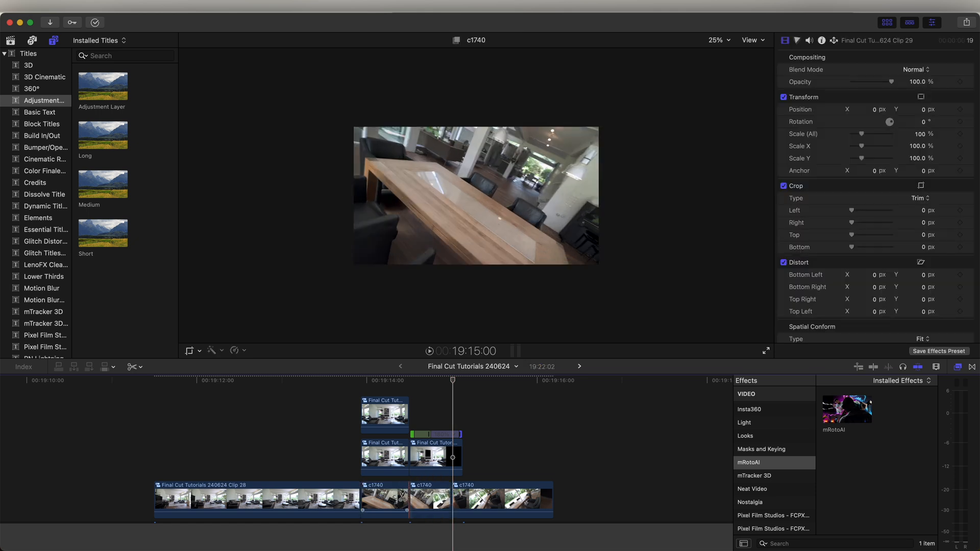
left_click(374, 500)
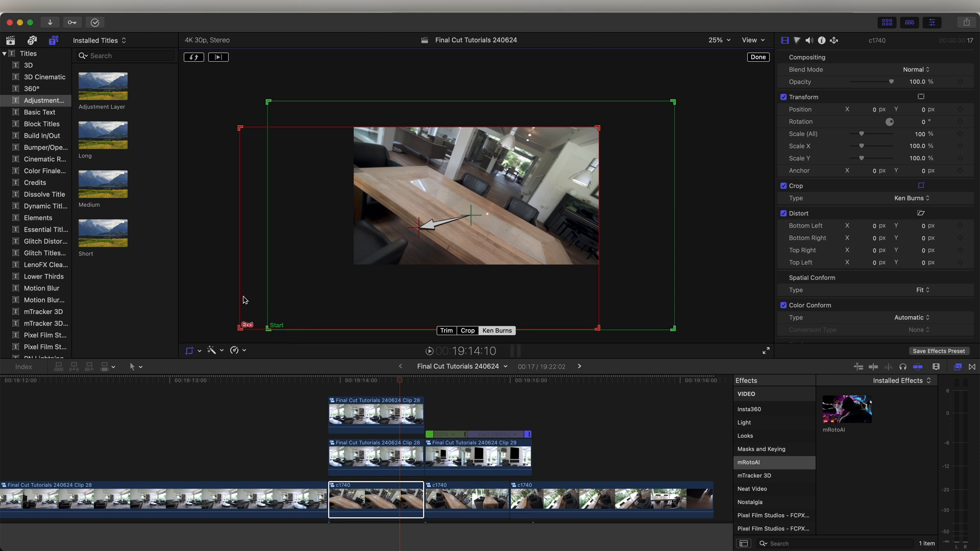
left_click_drag(243, 325, 274, 297)
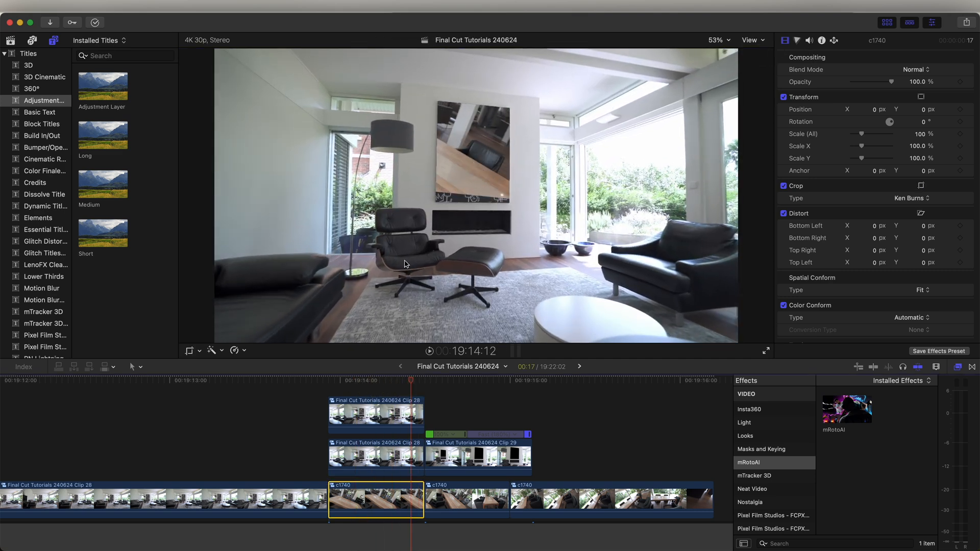
Select the masked painting clip to edit its mRotoAI effect
left_click(444, 381)
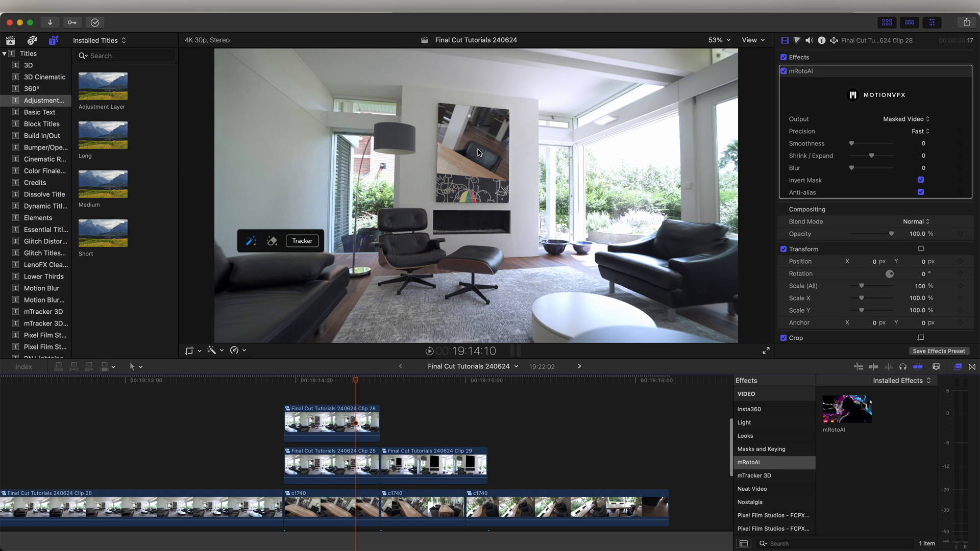
mouse_move(59, 93)
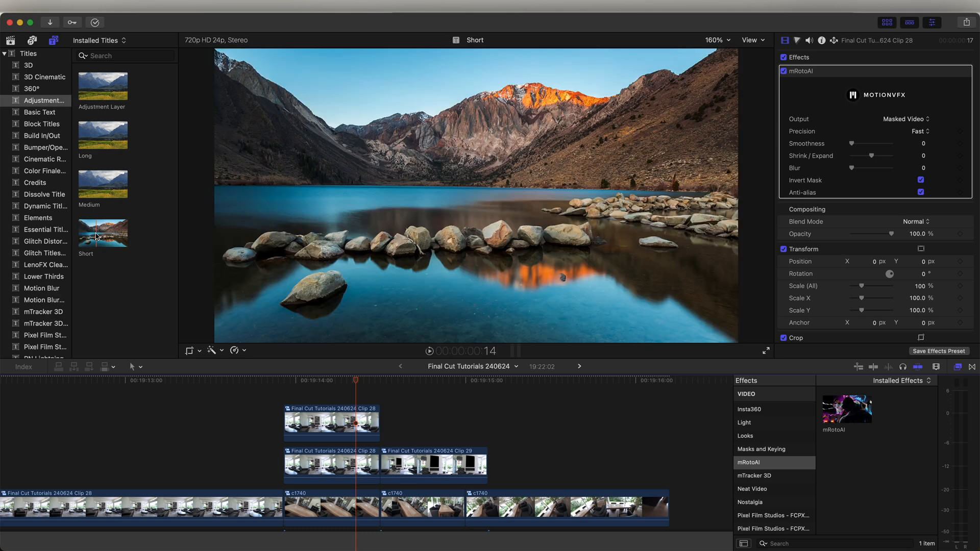
mouse_move(101, 233)
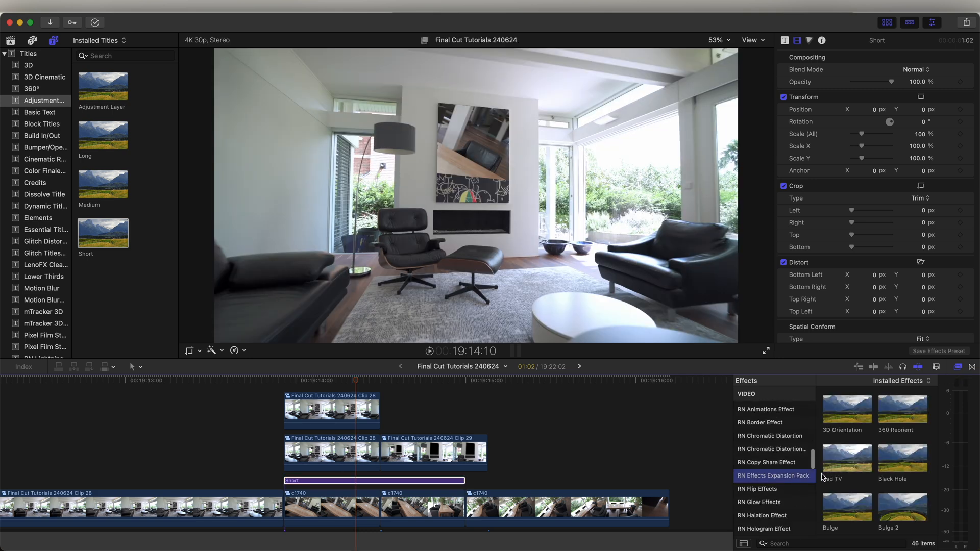
Give the Line Art effect black paper and white ink on the Short layer
scroll("down", 3)
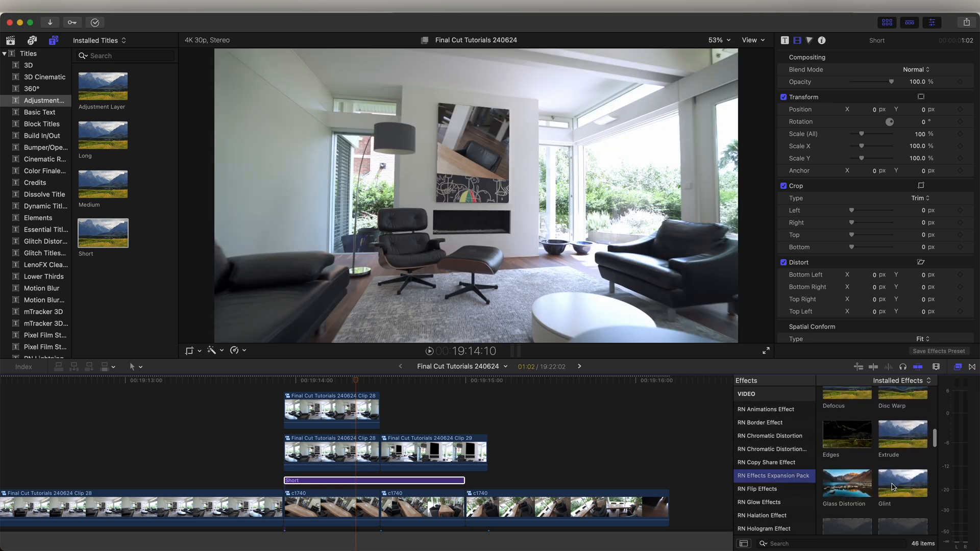
scroll("down", 3)
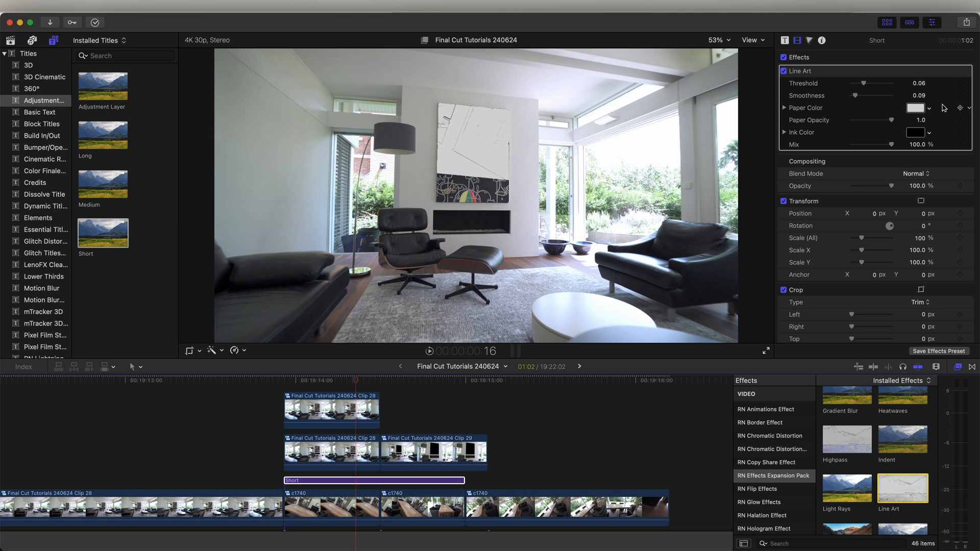
left_click(916, 132)
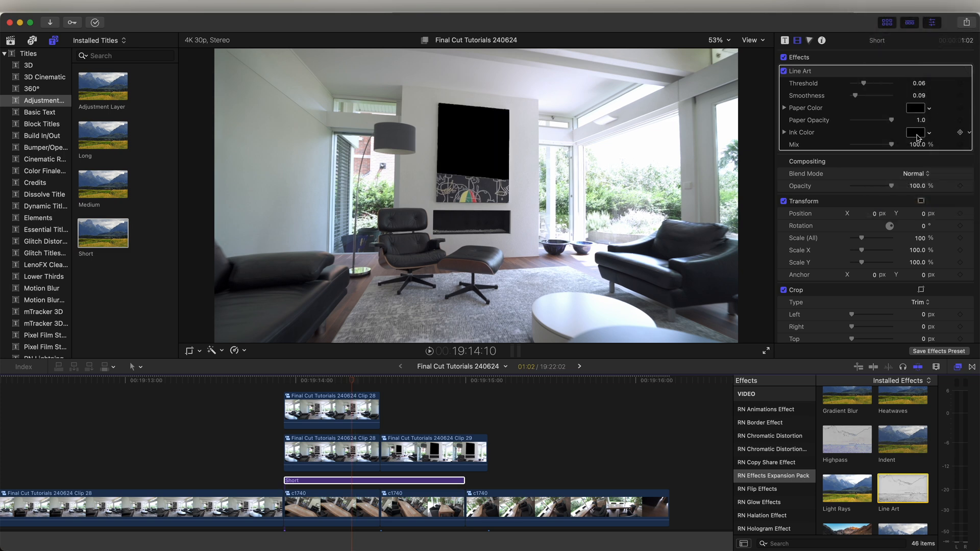
left_click(917, 131)
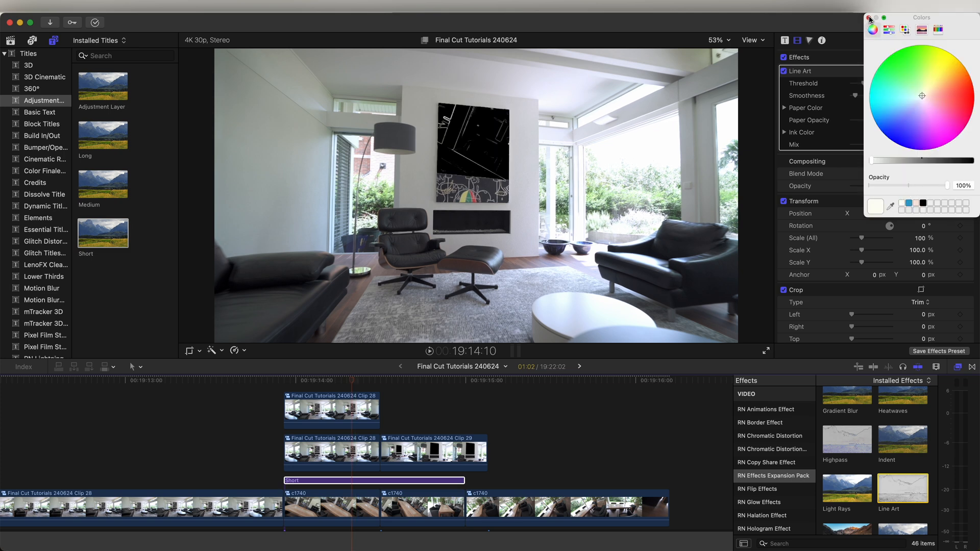
left_click(869, 17)
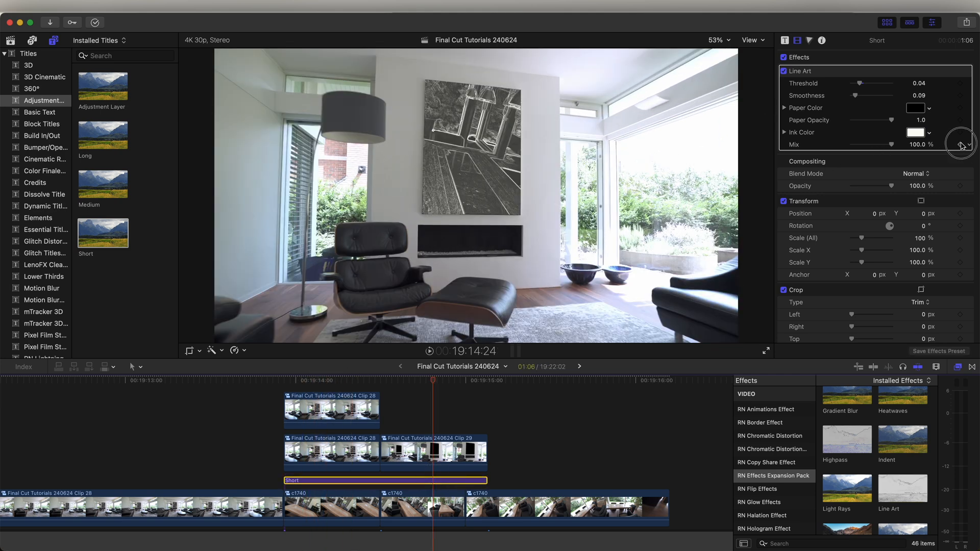
left_click(486, 379)
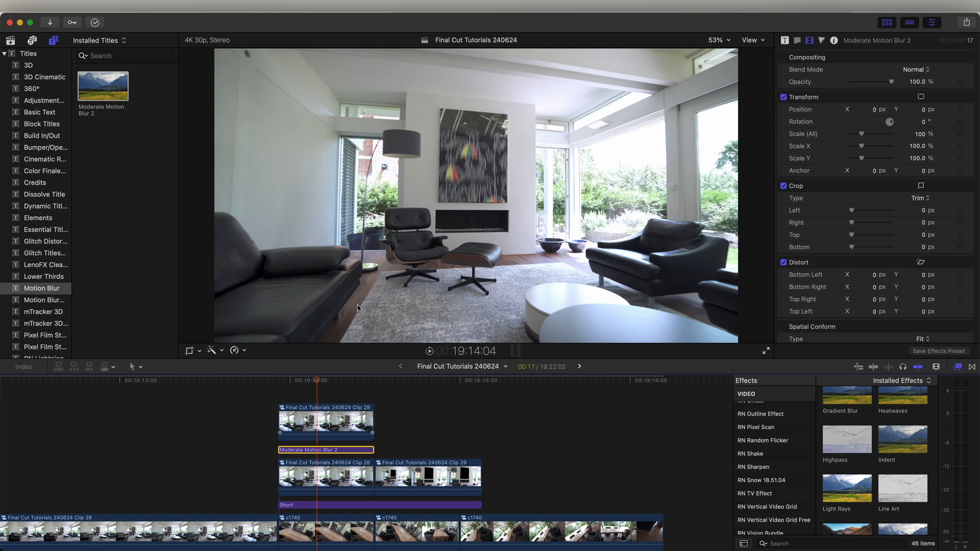
mouse_move(442, 213)
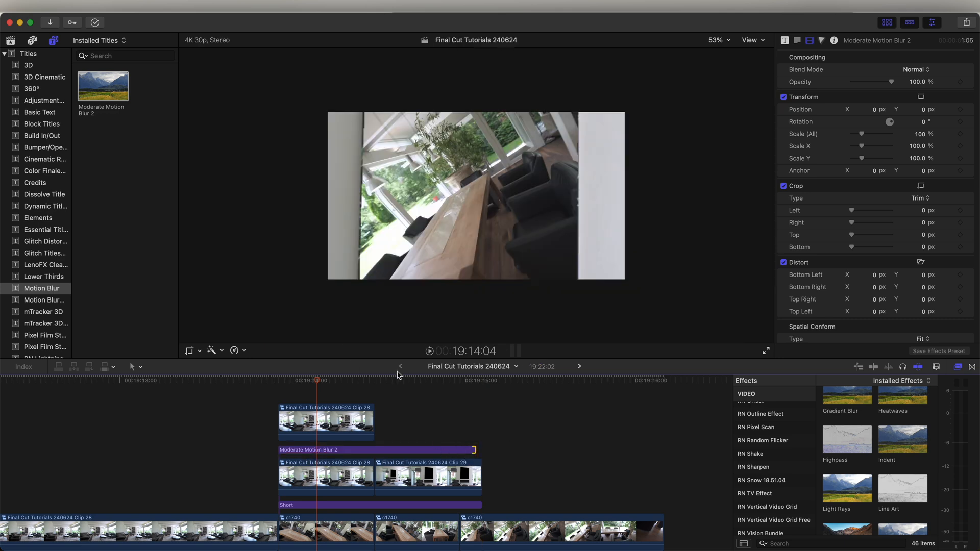
Place Moderate Motion Blur 2 over the transition and play it back to preview
left_click(438, 380)
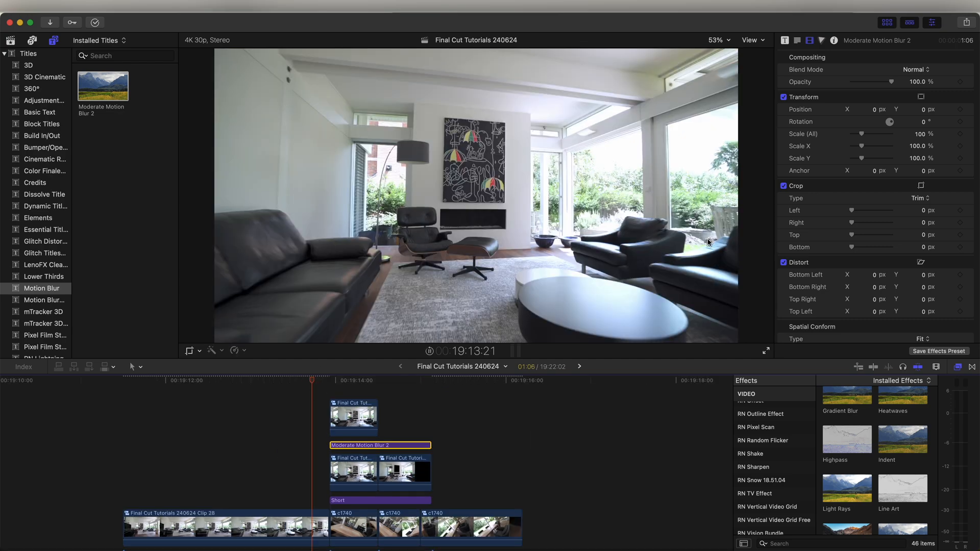
left_click(480, 380)
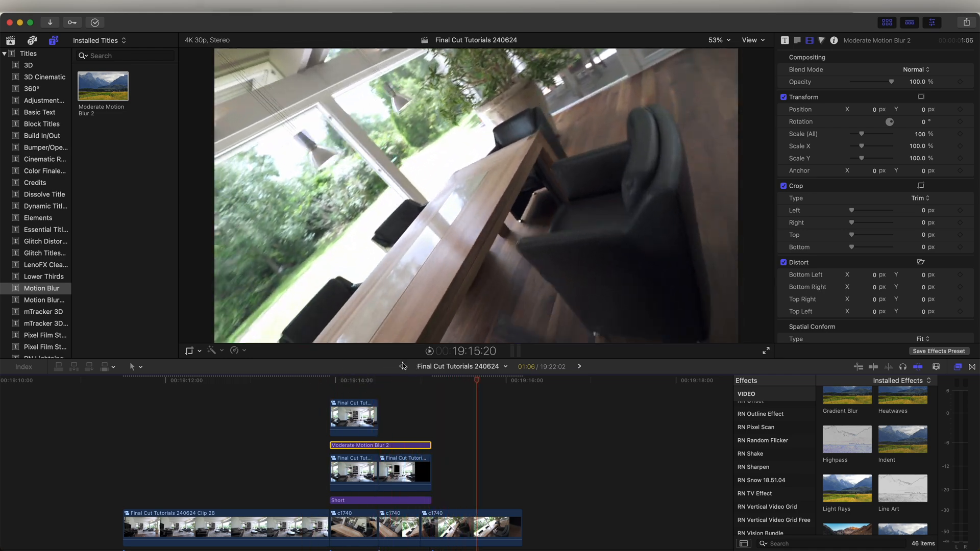
left_click(419, 388)
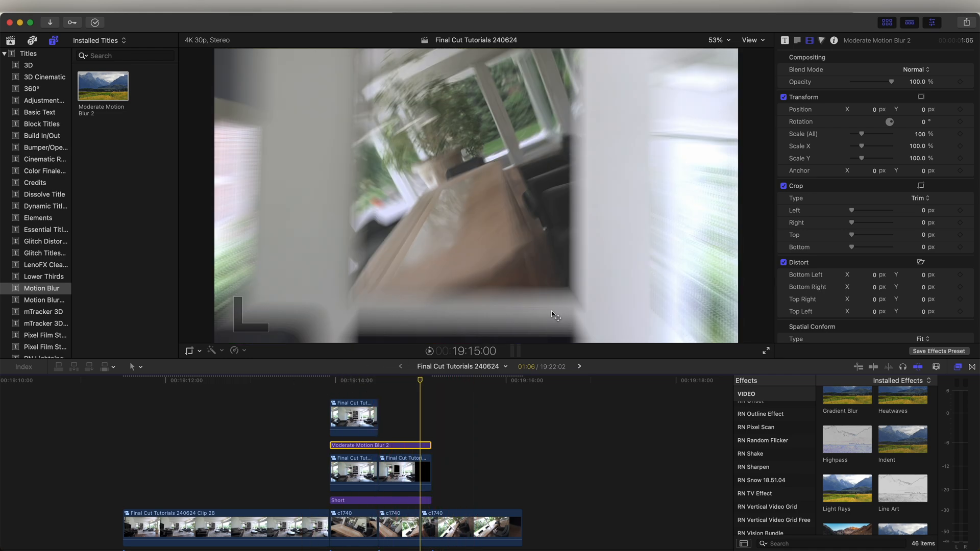